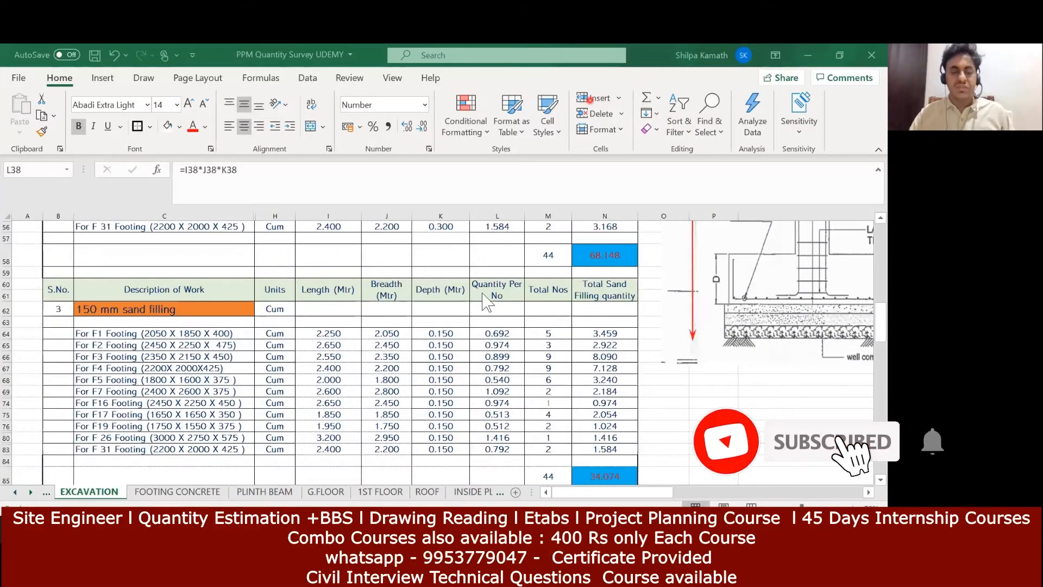
pyautogui.moveTo(124, 346)
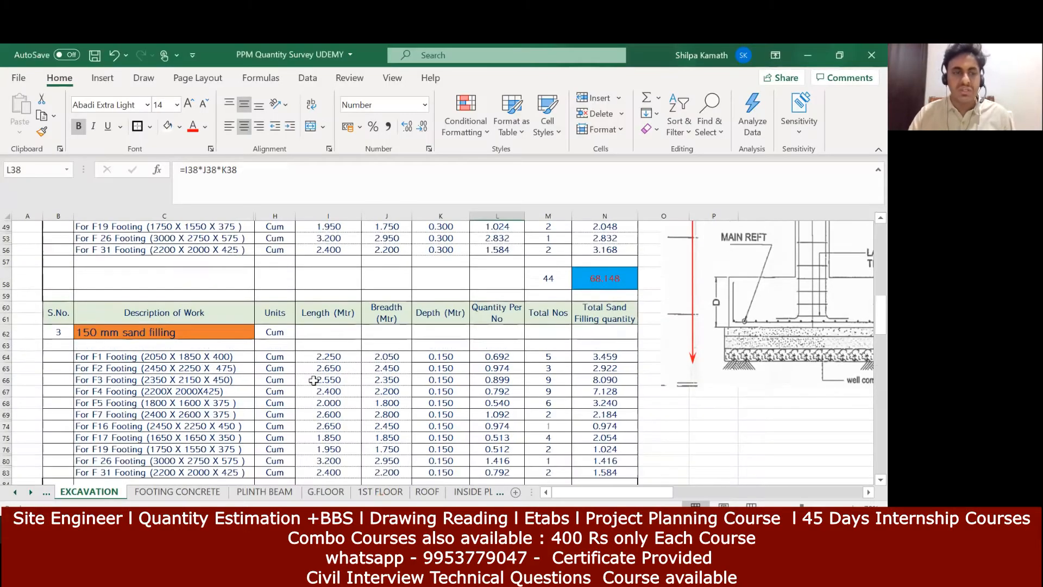
pyautogui.scroll(3)
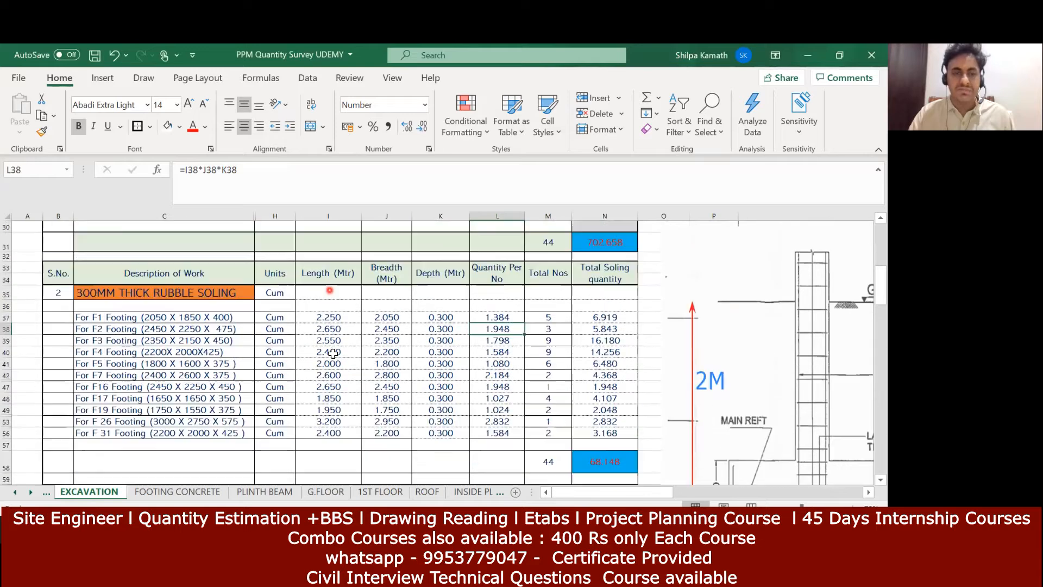
pyautogui.scroll(-3)
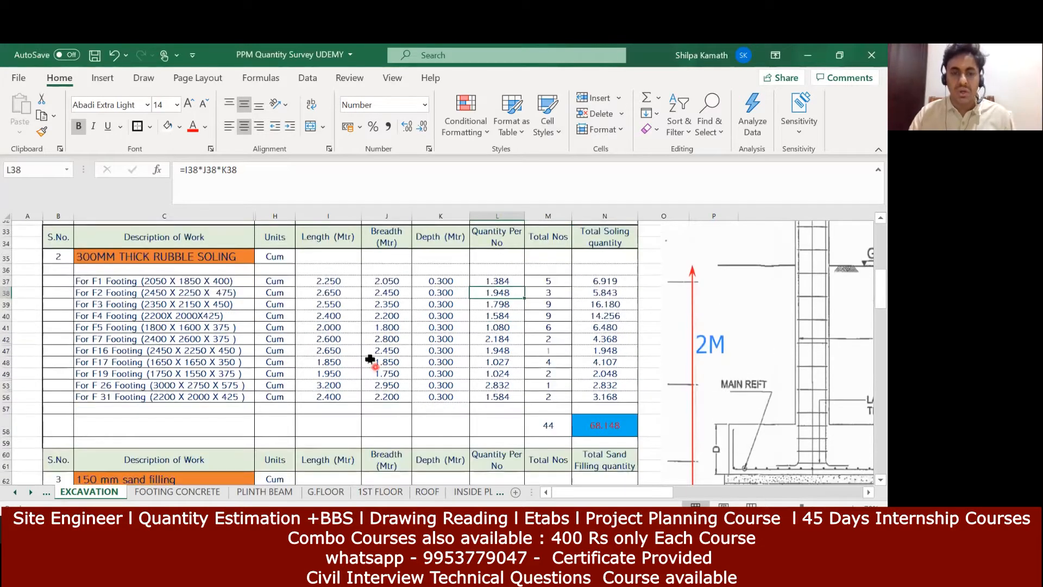
pyautogui.scroll(-3)
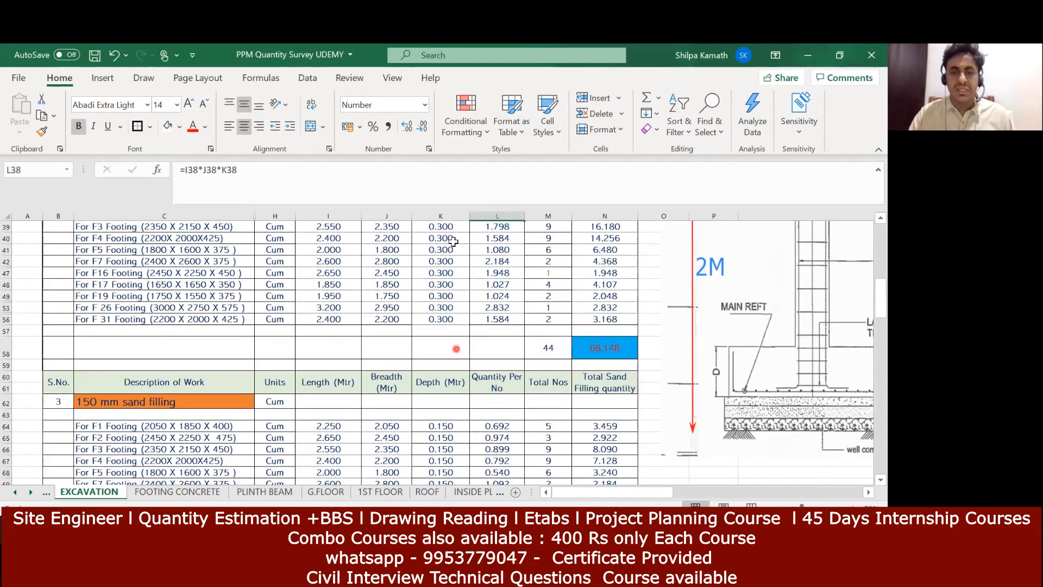
pyautogui.scroll(-3)
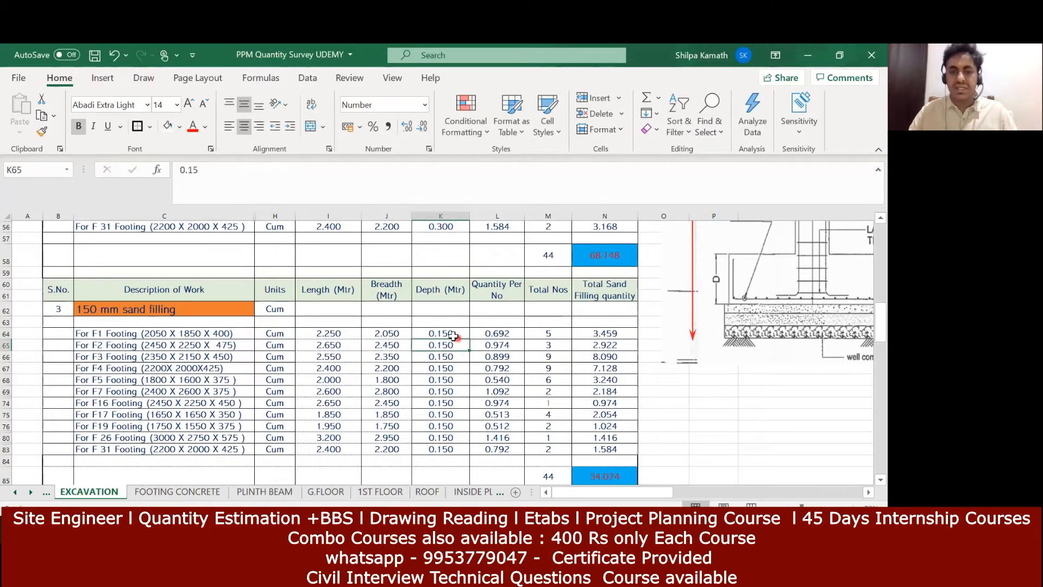
pyautogui.click(440, 333)
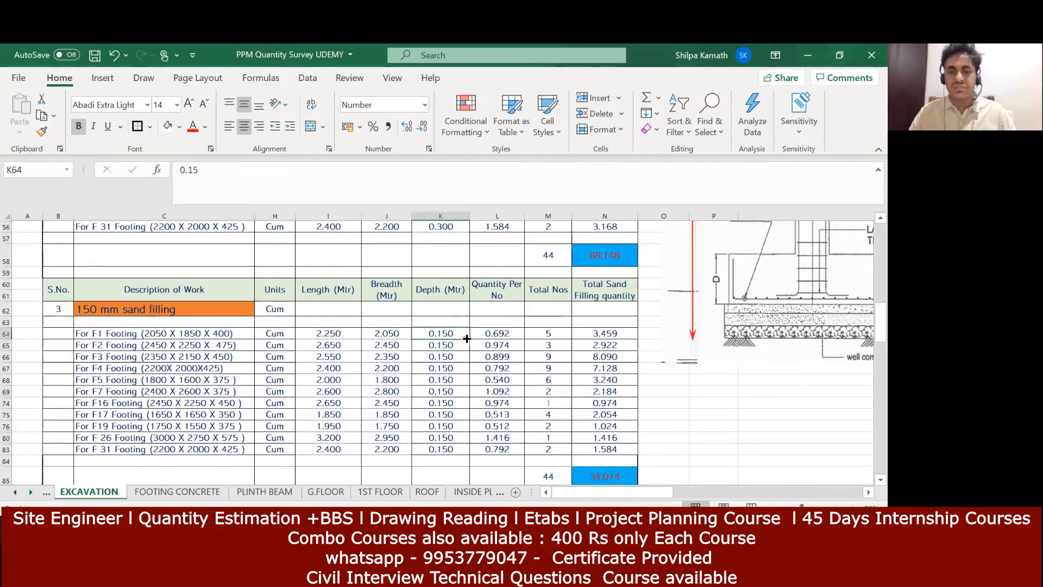
pyautogui.scroll(-3)
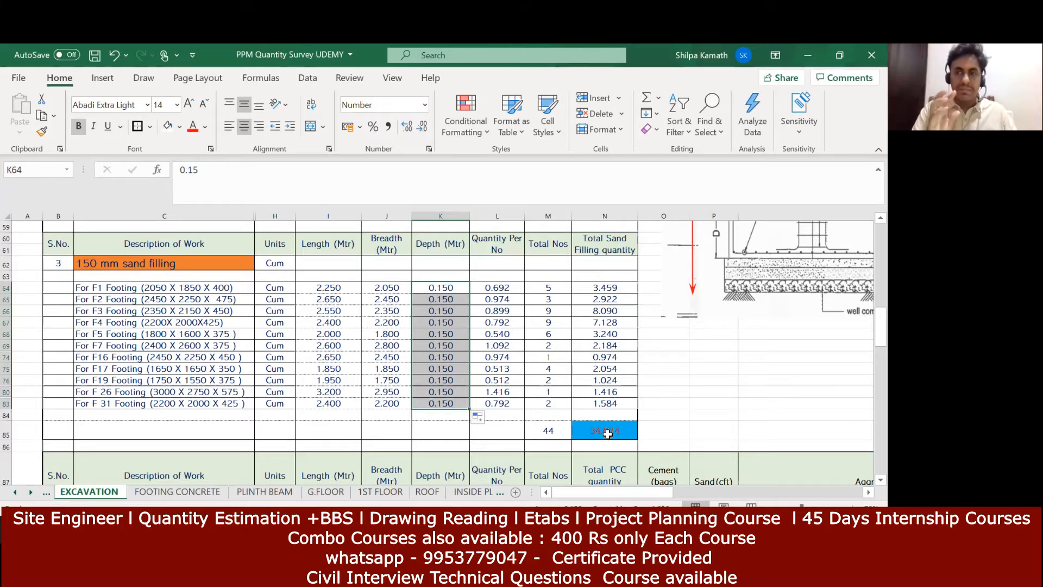
pyautogui.moveTo(539, 431)
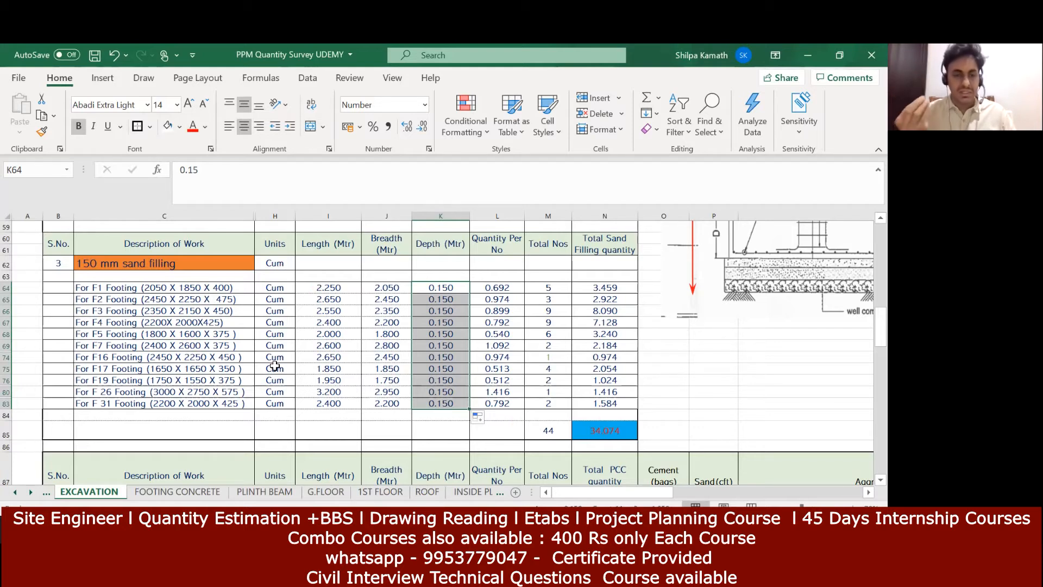
pyautogui.moveTo(236, 311)
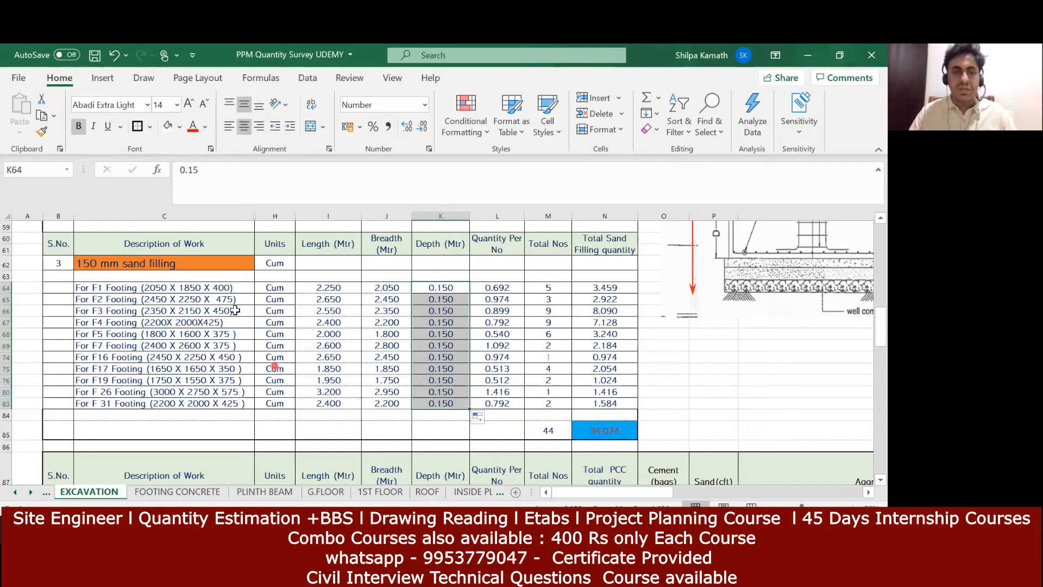
pyautogui.moveTo(293, 333)
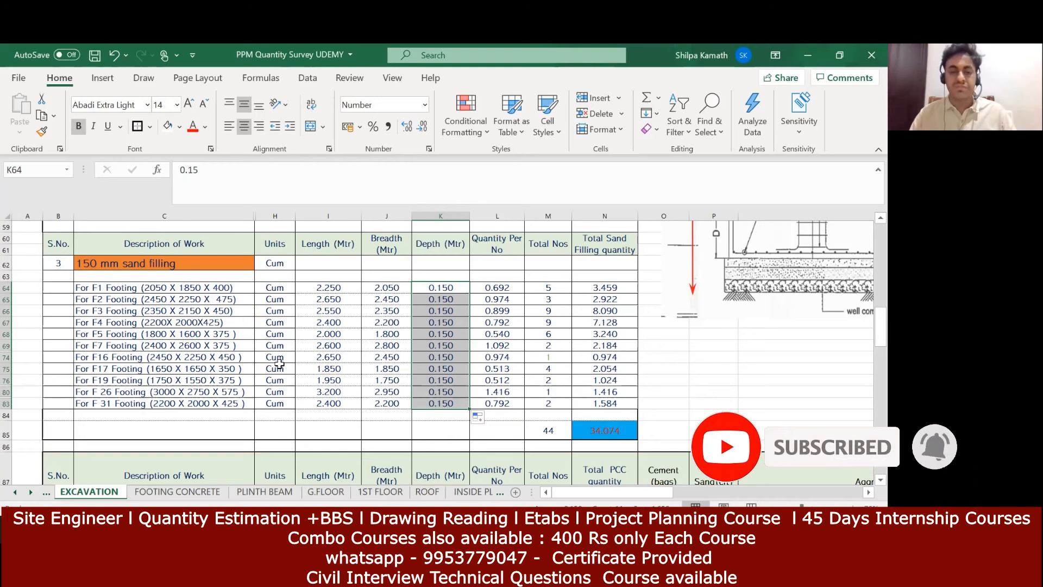
pyautogui.moveTo(287, 349)
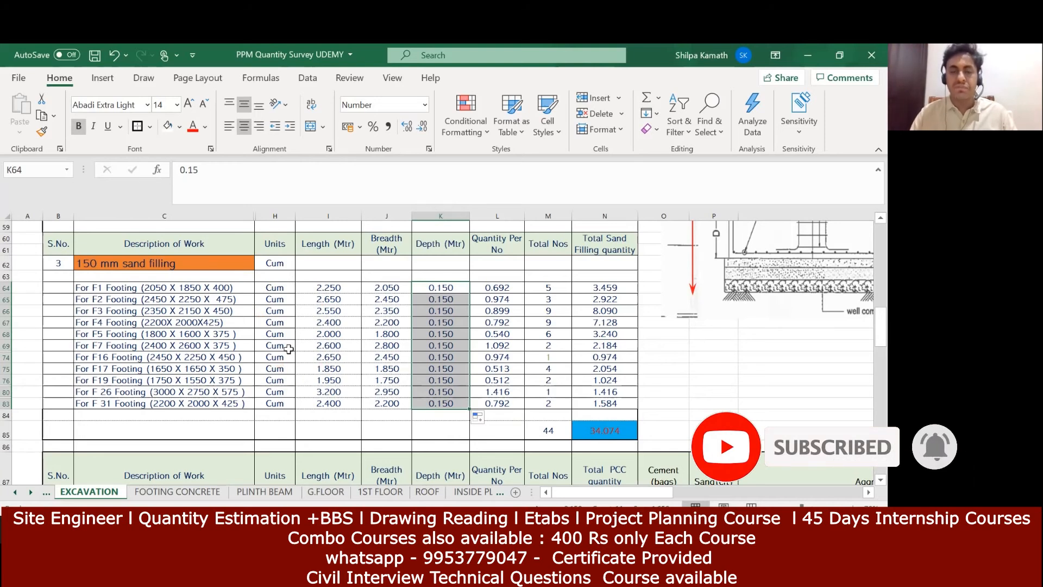